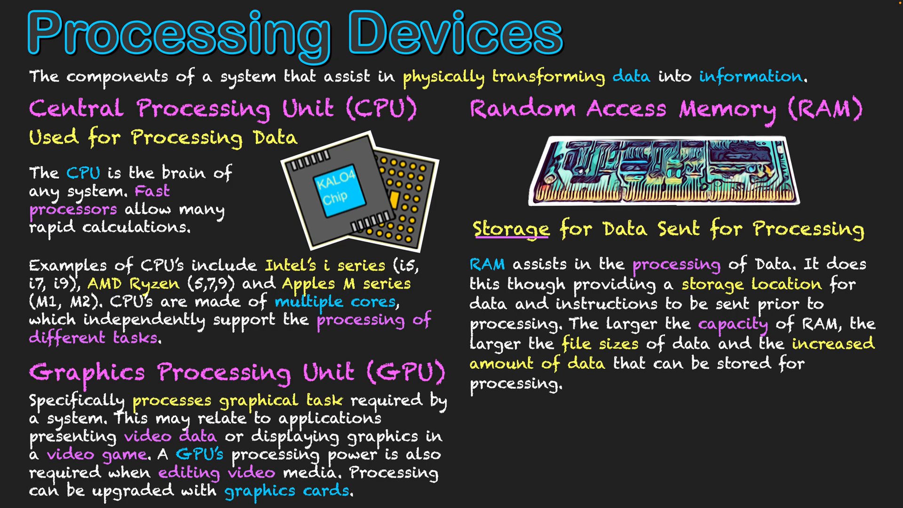
pyautogui.write('The CPU works with RAM in order to process data through the fetch-execute cycle. The CPU retrieves instructions from RAM, decodes it, processes it, then stores the processed information back in RAM.')
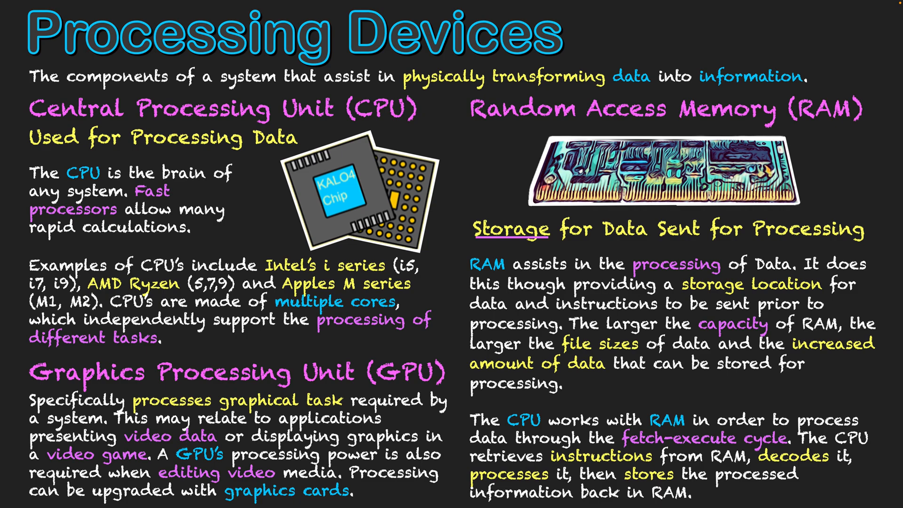